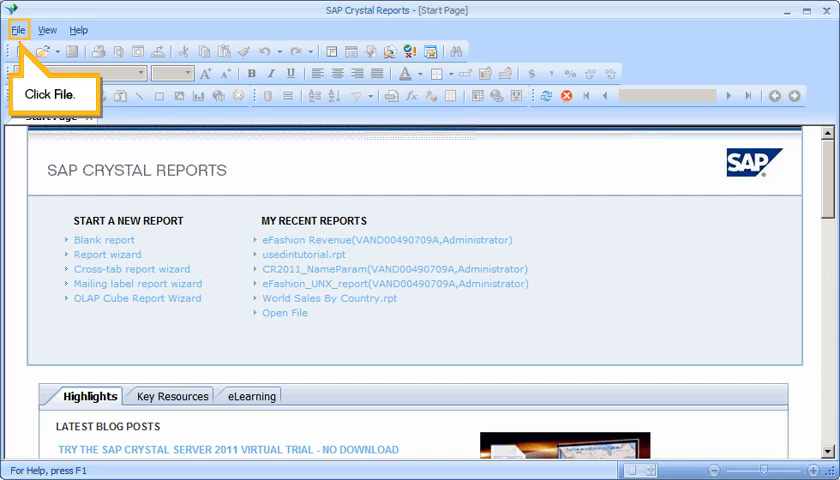
Start a new Standard Report from the File menu to launch the creation wizard
left_click(17, 30)
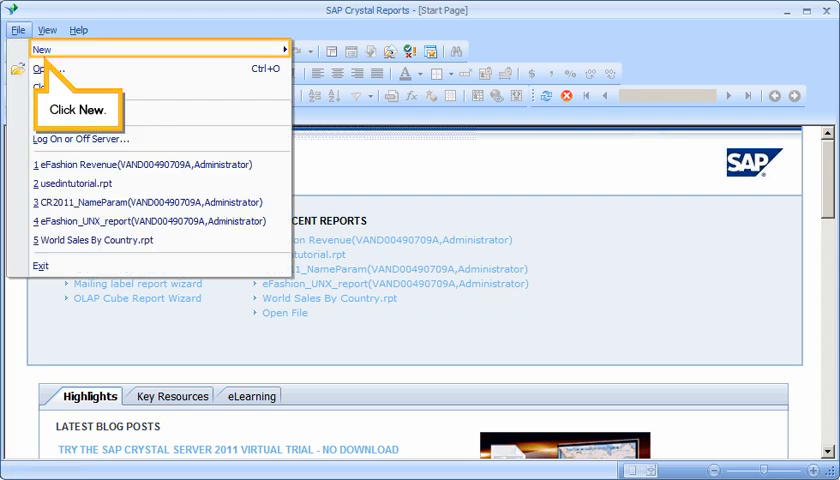
left_click(42, 49)
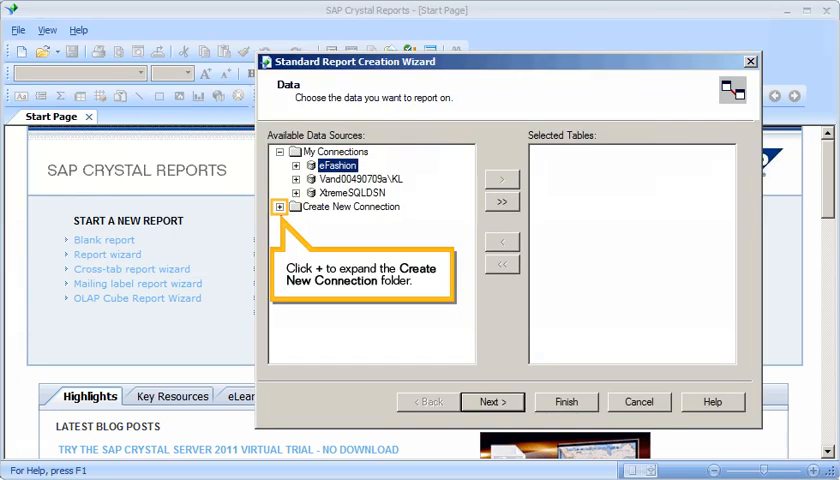
Expand Create New Connection and the SAP Table, Cluster, or Function type to reach SAP System Logon
left_click(282, 207)
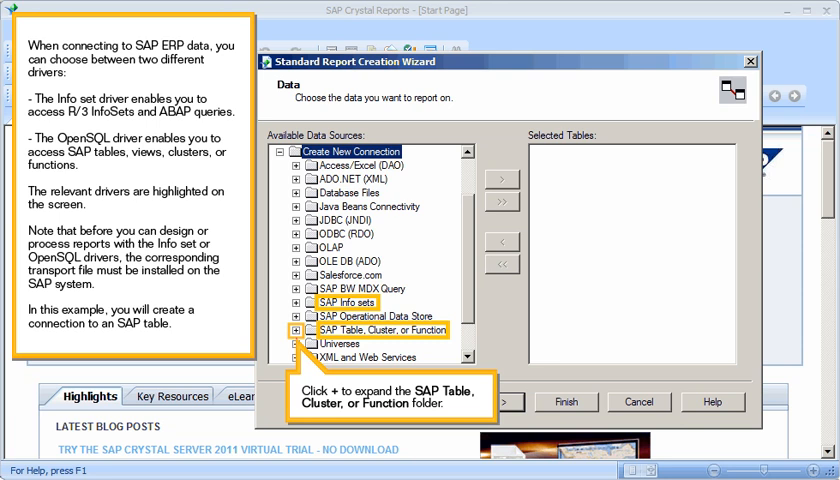
left_click(294, 330)
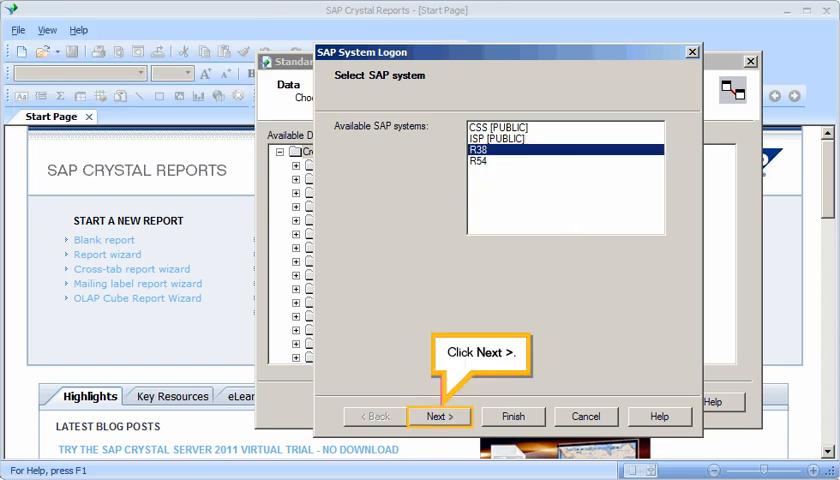
Log on to SAP system R38 with the entered credentials and finish creating the SAP connection
left_click(438, 416)
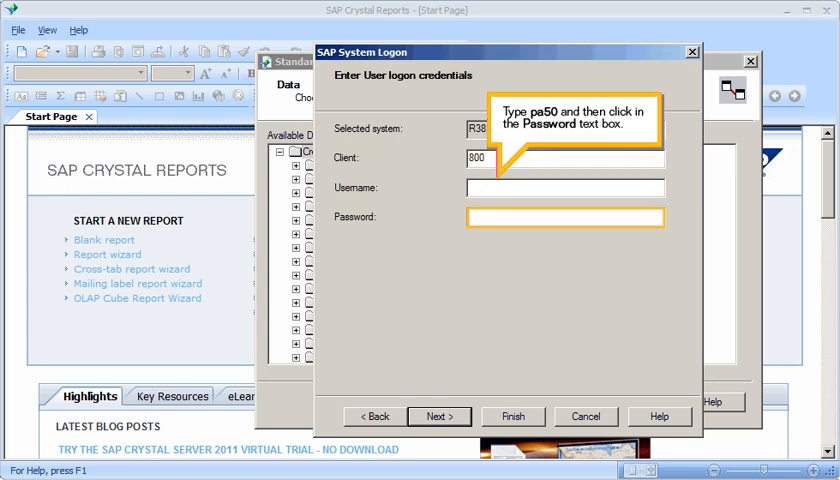
type("pa50")
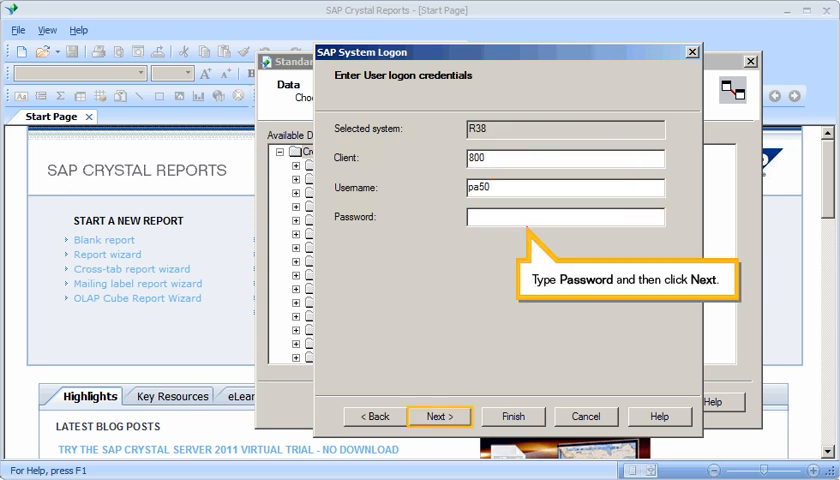
left_click(438, 416)
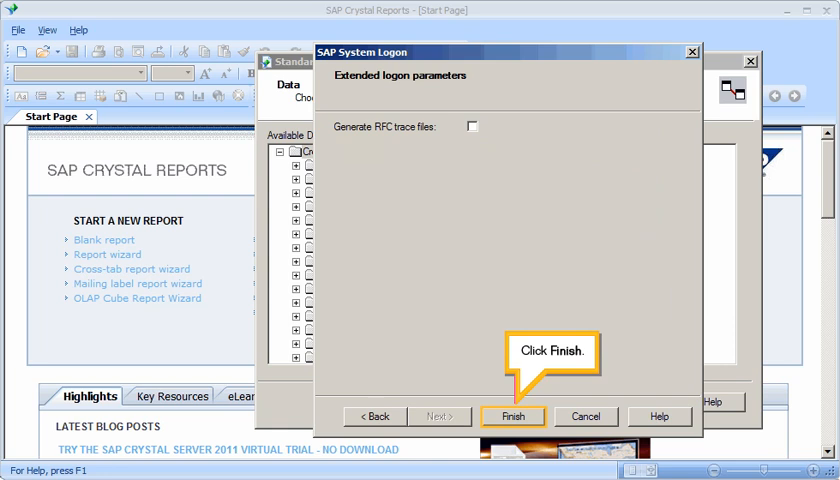
left_click(512, 416)
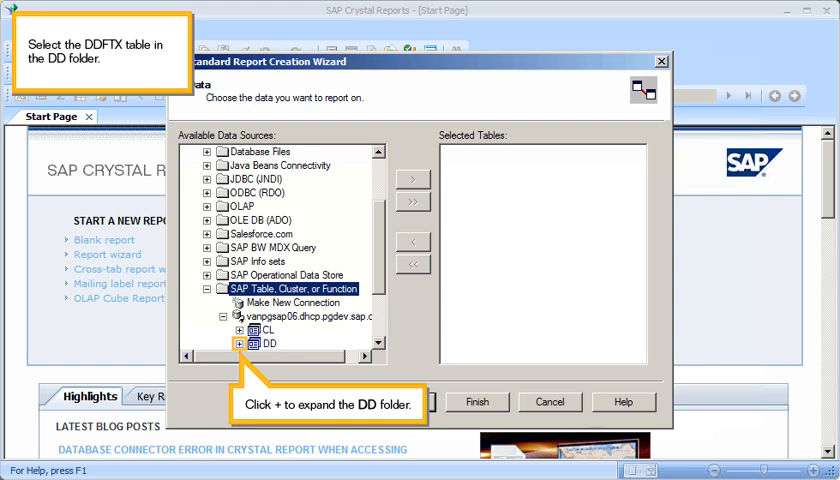
Add the DDFTX table from the DD folder to Selected Tables and continue to fields
left_click(240, 343)
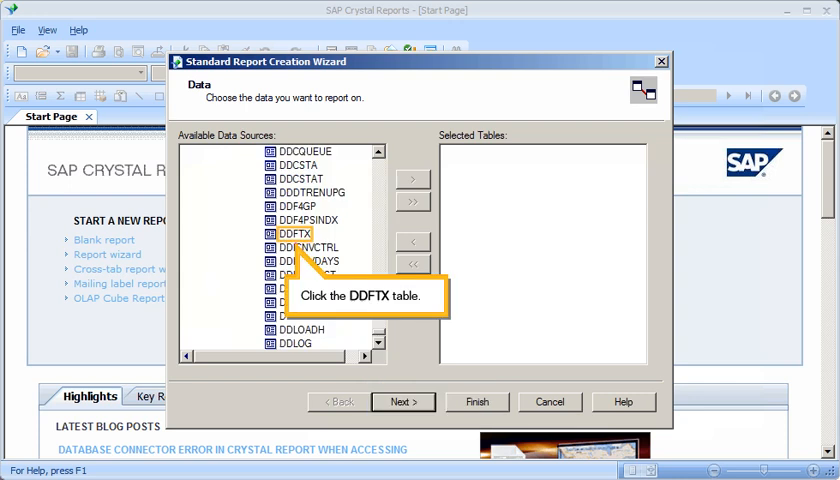
left_click(295, 234)
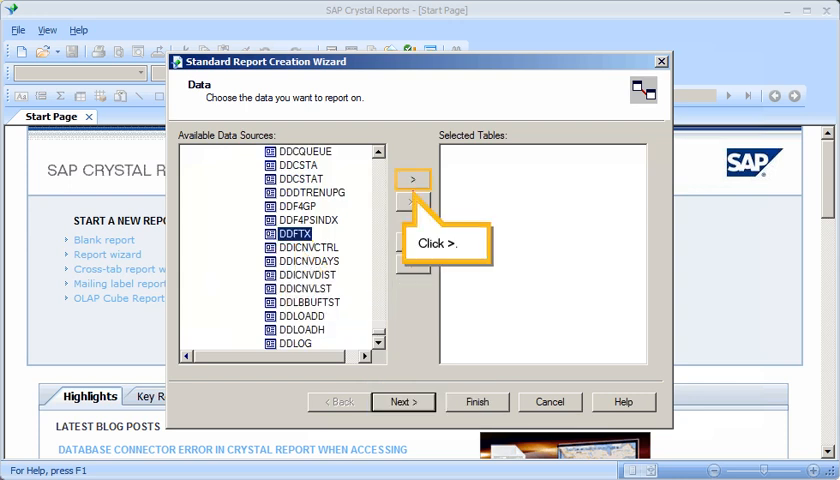
left_click(413, 178)
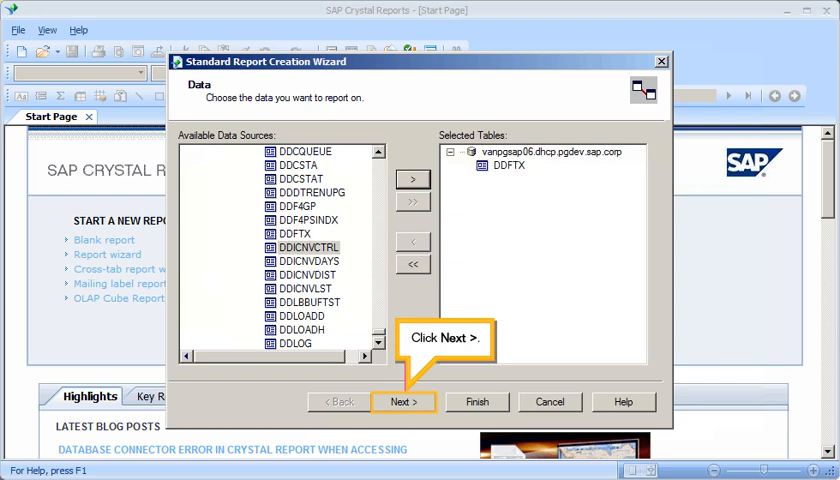
left_click(403, 401)
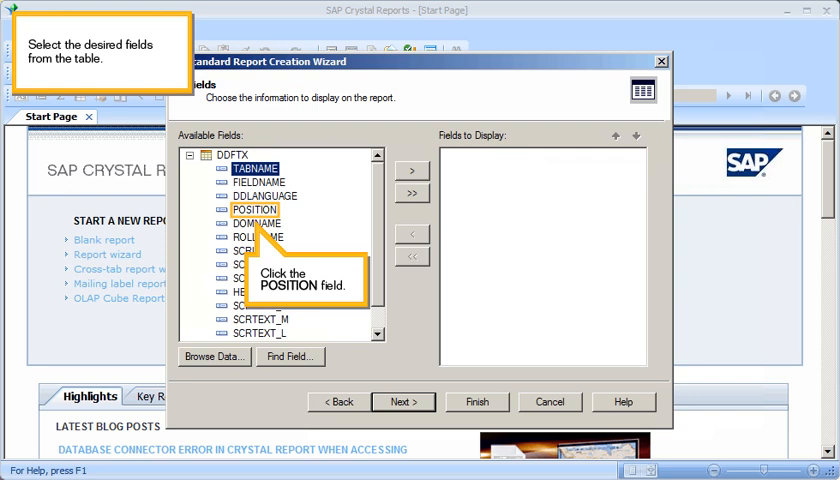
Choose POSITION, SCRLEN1, SCRLEN2, SCRLEN3 and HEADLEN as the fields to display, then continue
left_click(255, 209)
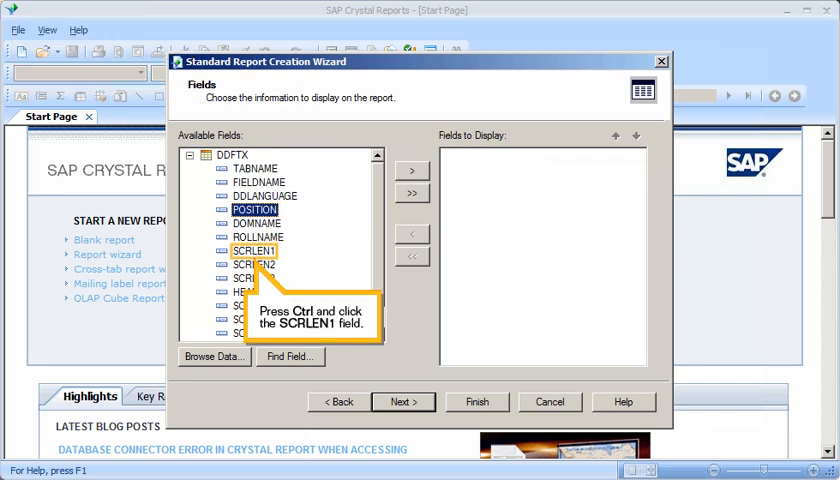
left_click(256, 264)
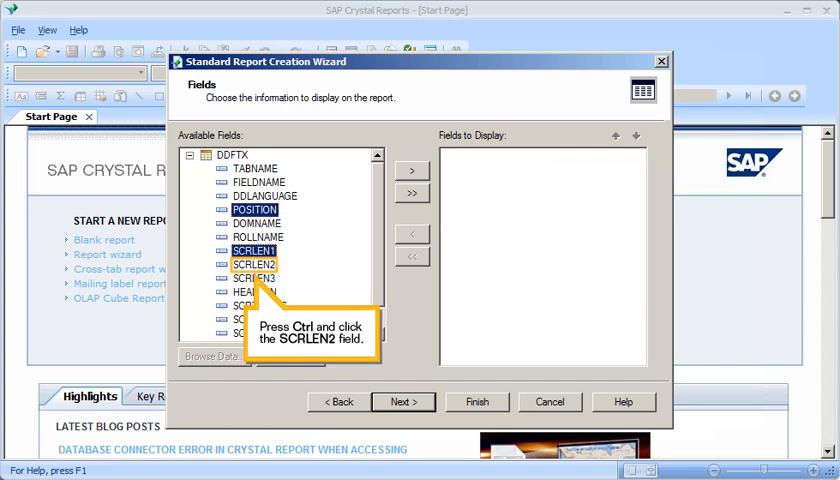
left_click(254, 278)
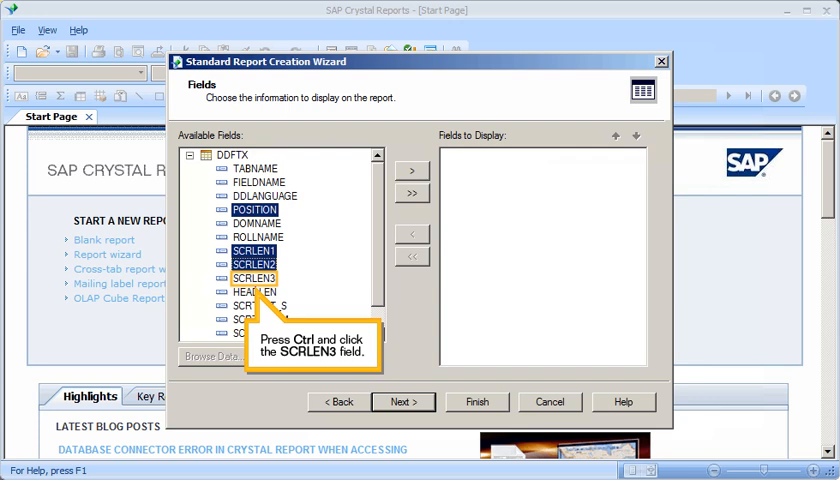
left_click(256, 277)
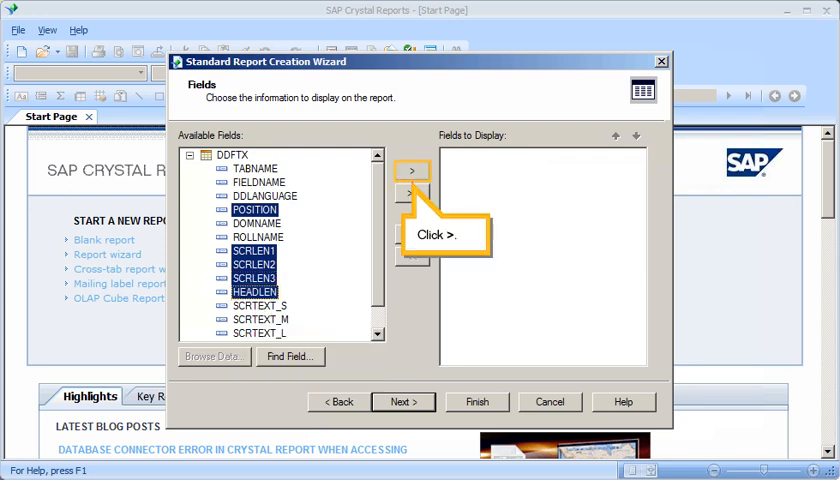
left_click(411, 170)
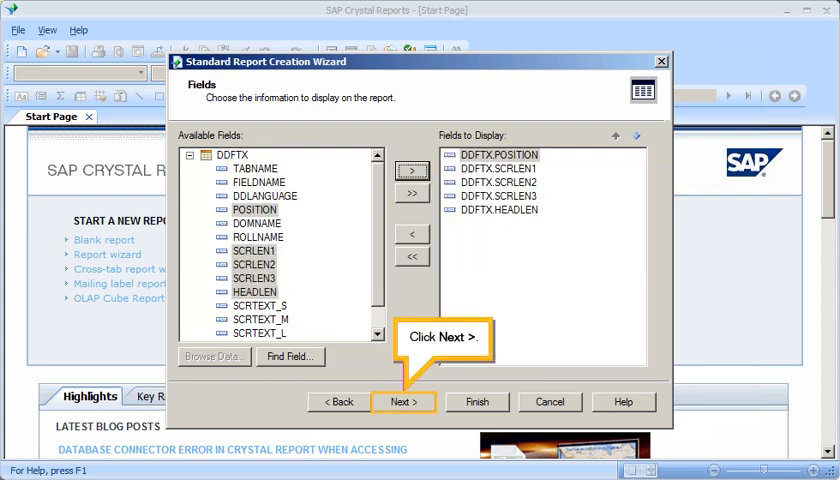
left_click(403, 401)
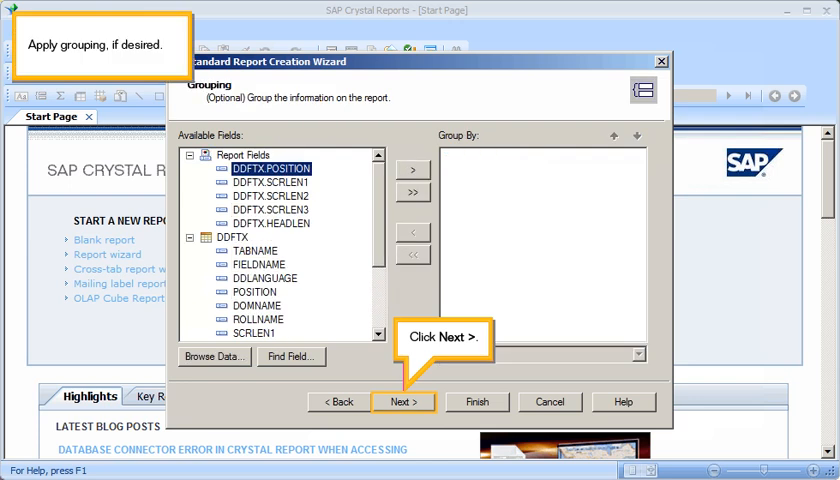
Skip grouping and record selection, keep No Template, and finish to preview the report
left_click(403, 401)
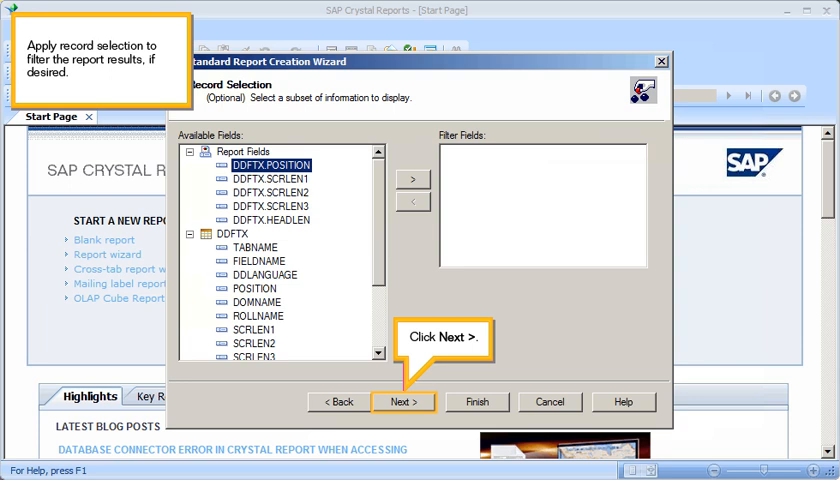
left_click(403, 401)
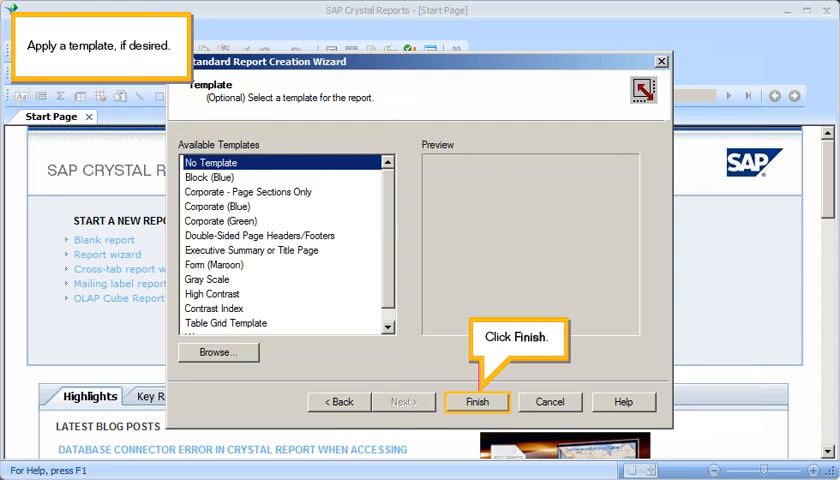
left_click(478, 401)
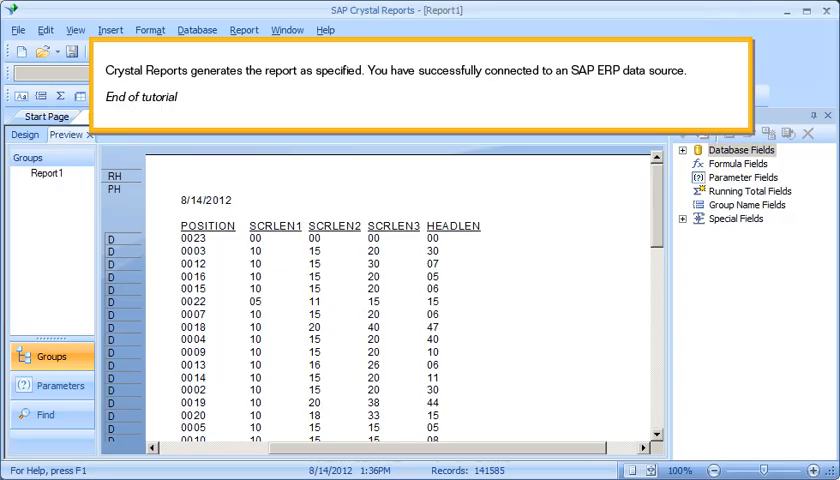